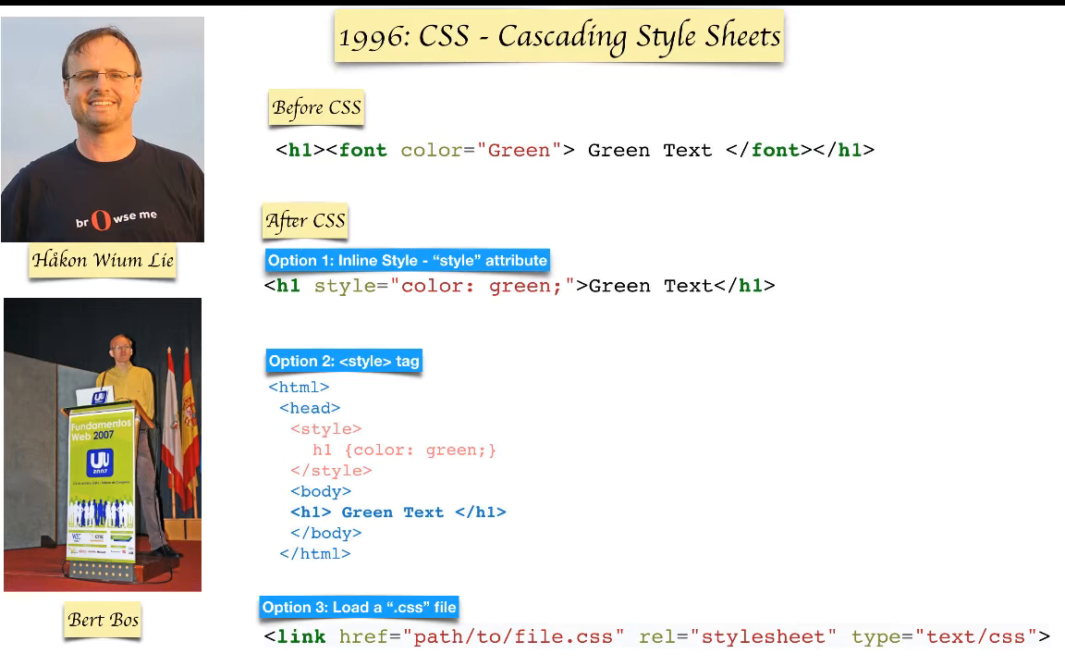
{"action": "key", "text": "Right"}
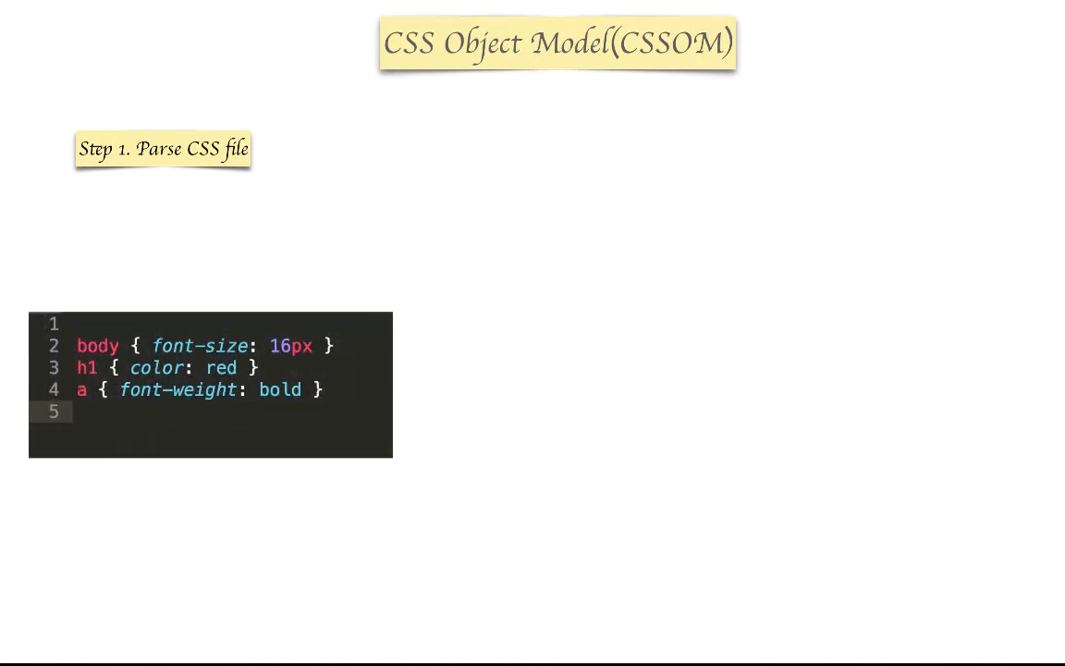